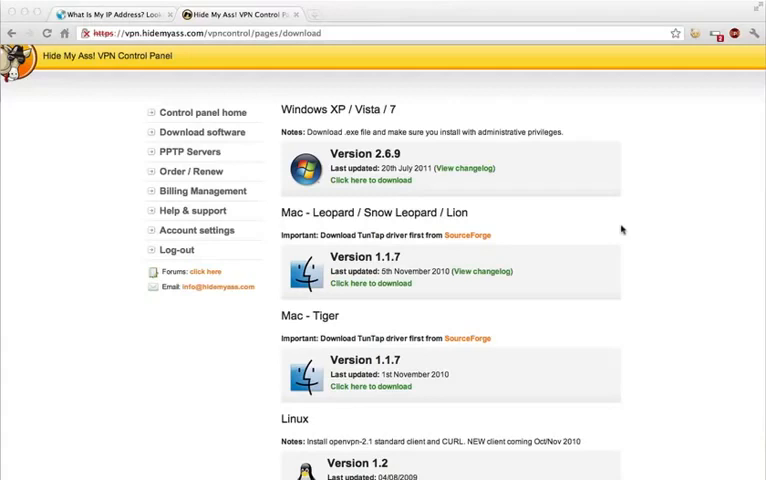
mouse_move(445, 237)
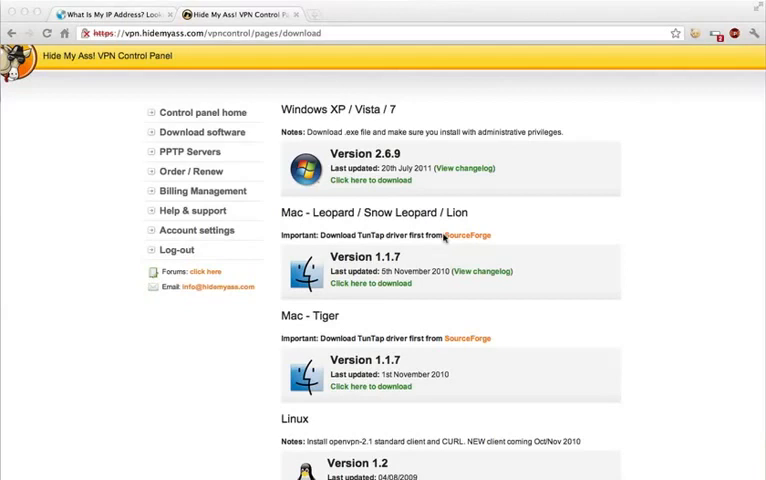
mouse_move(368, 277)
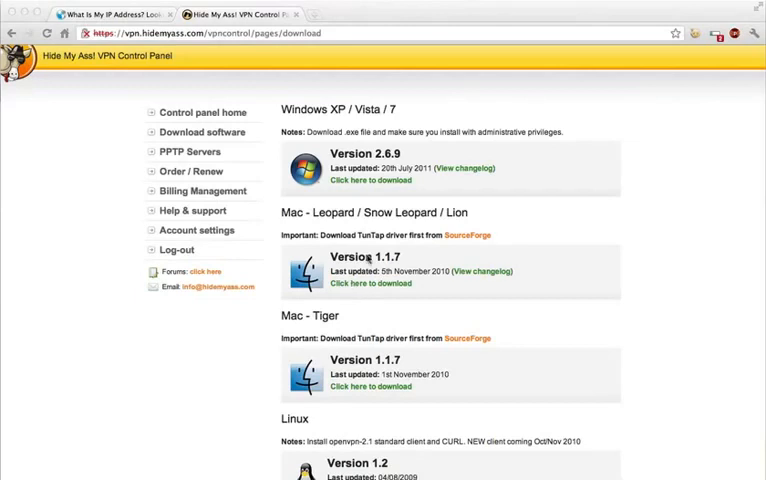
mouse_move(333, 288)
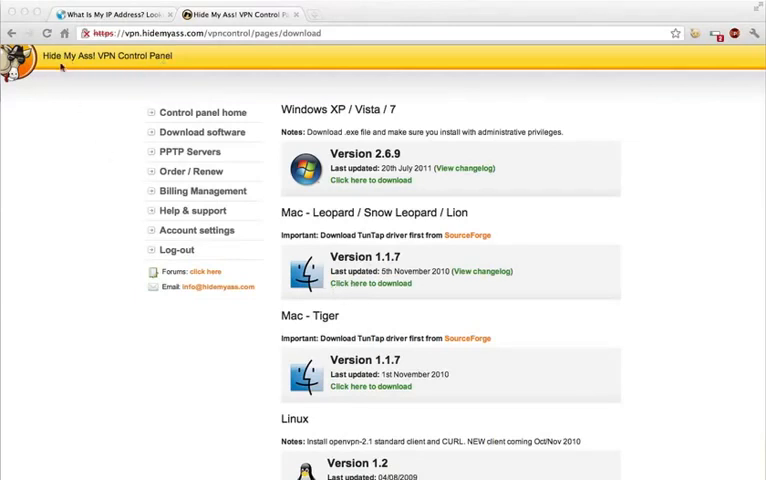
mouse_move(123, 328)
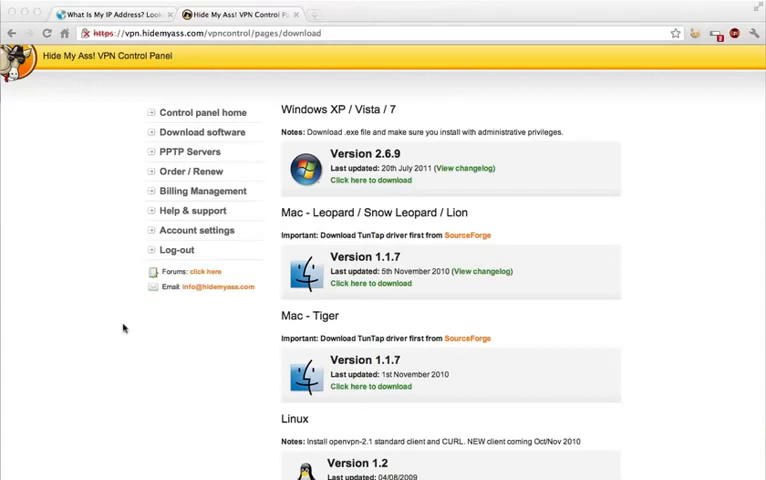
mouse_move(342, 243)
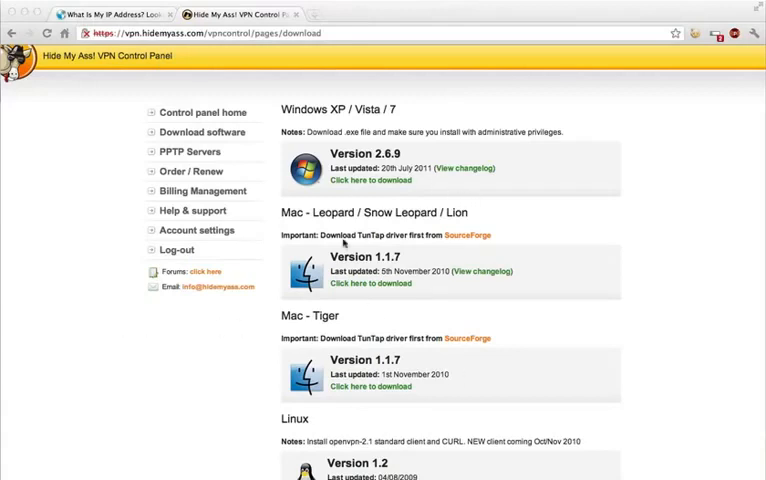
mouse_move(137, 122)
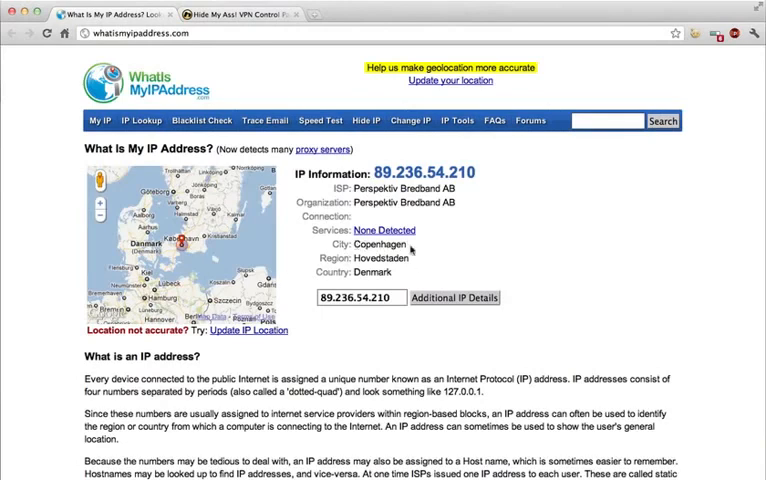
mouse_move(412, 278)
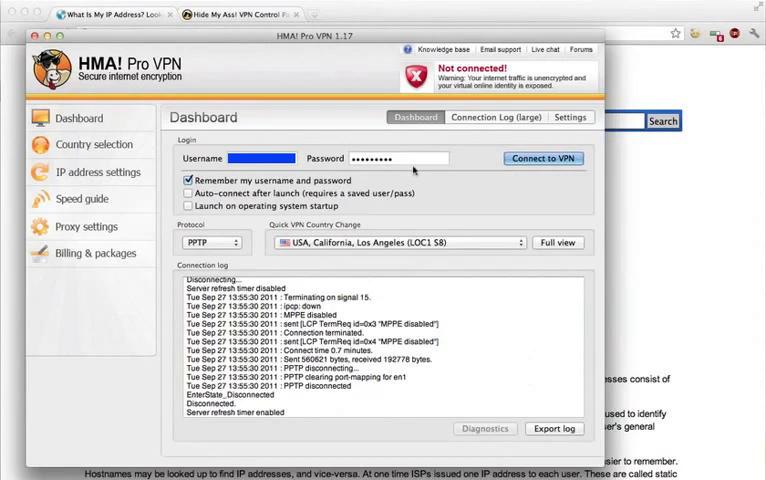
mouse_move(357, 268)
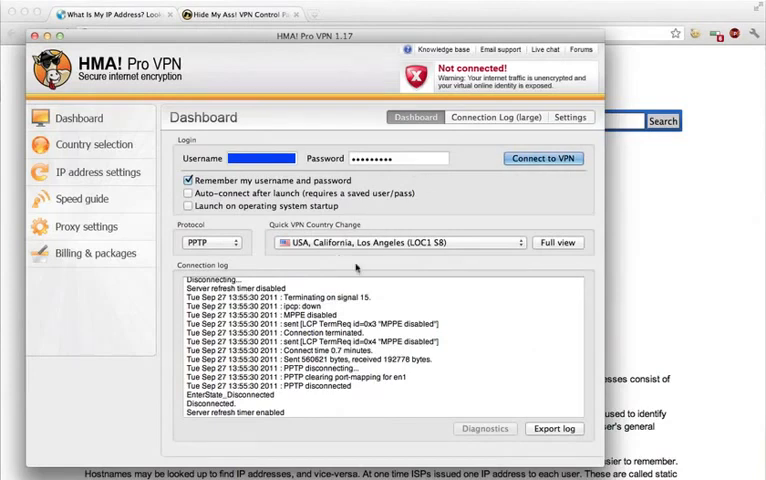
Connect HMA! Pro VPN to the Los Angeles, California server, getting IP 173.254.207.125
left_click(543, 158)
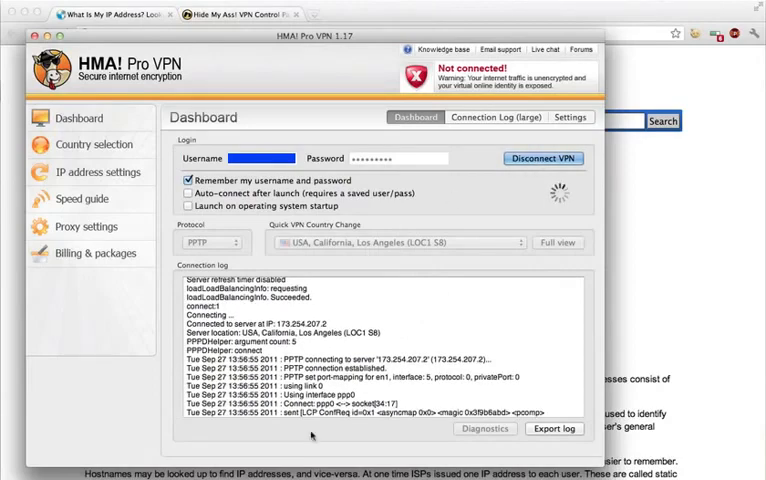
left_click(543, 158)
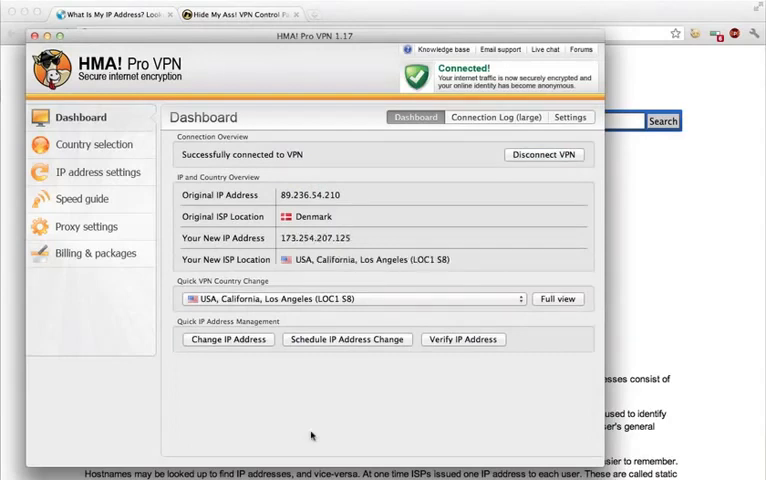
mouse_move(362, 263)
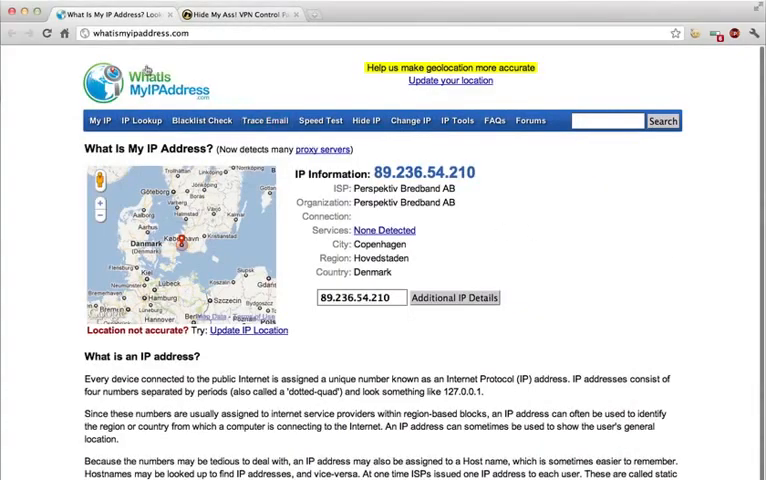
mouse_move(558, 345)
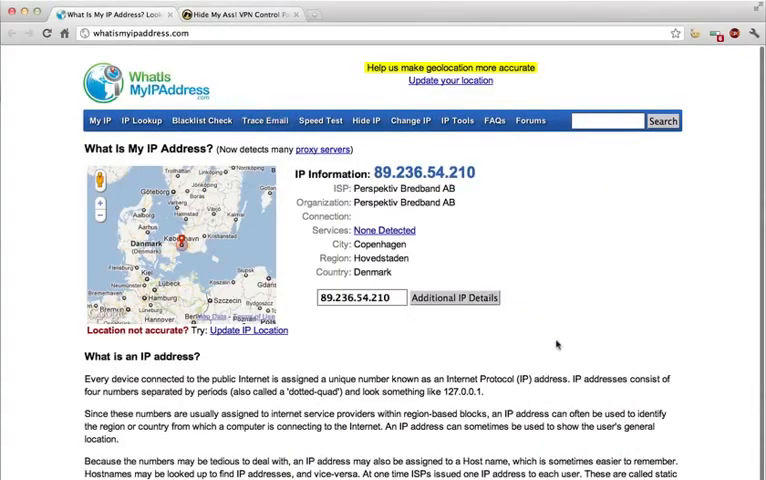